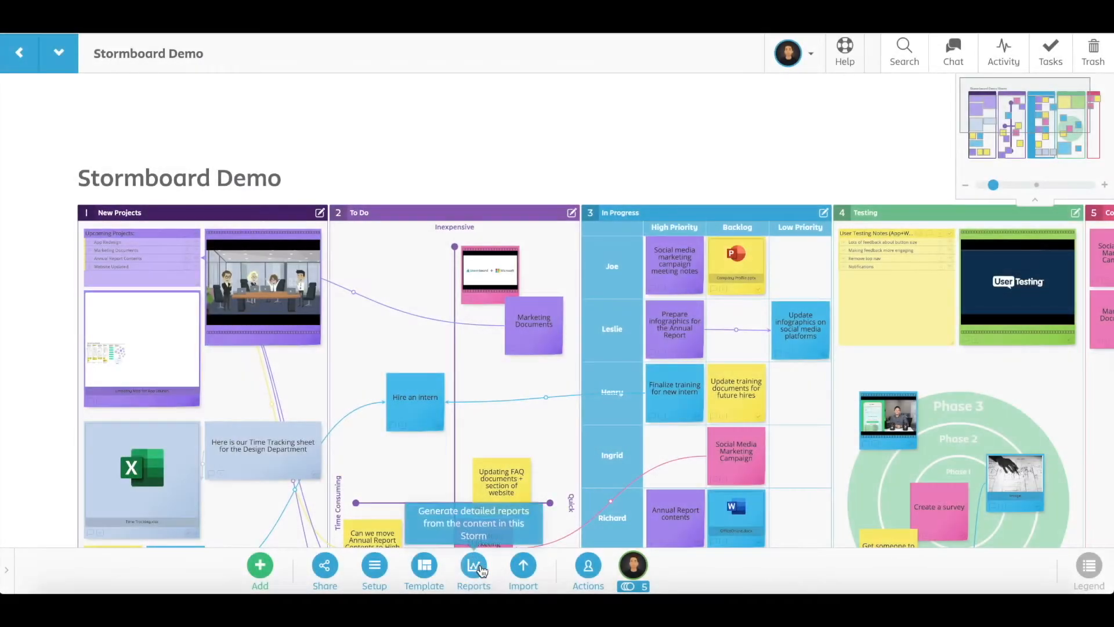
Run a Microsoft Word report after clearing and then re-selecting all of its sections
click(473, 568)
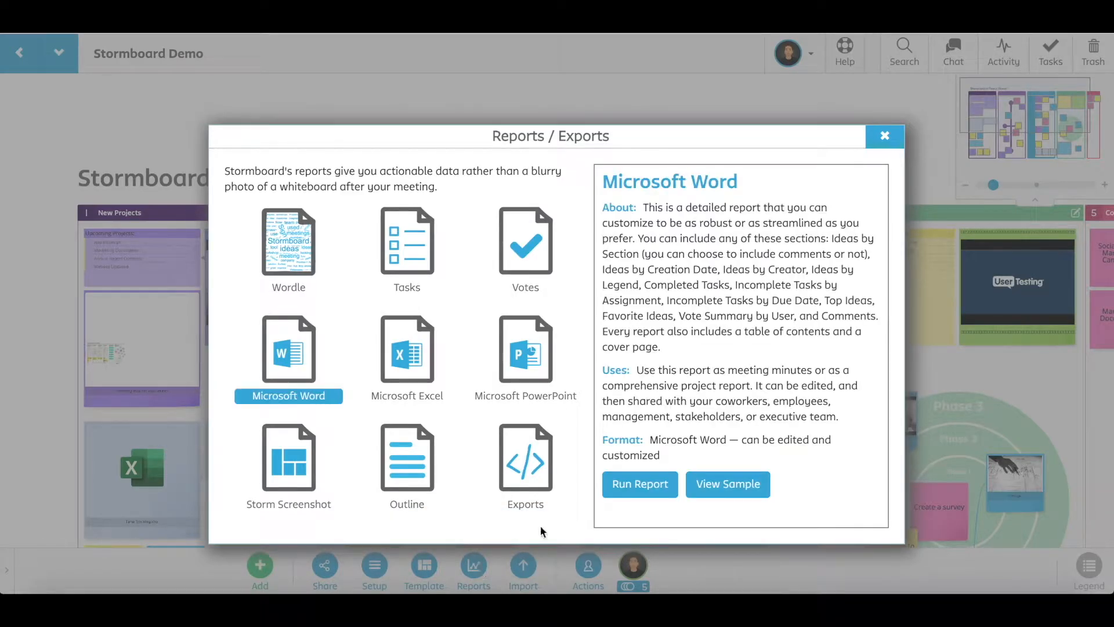
click(638, 484)
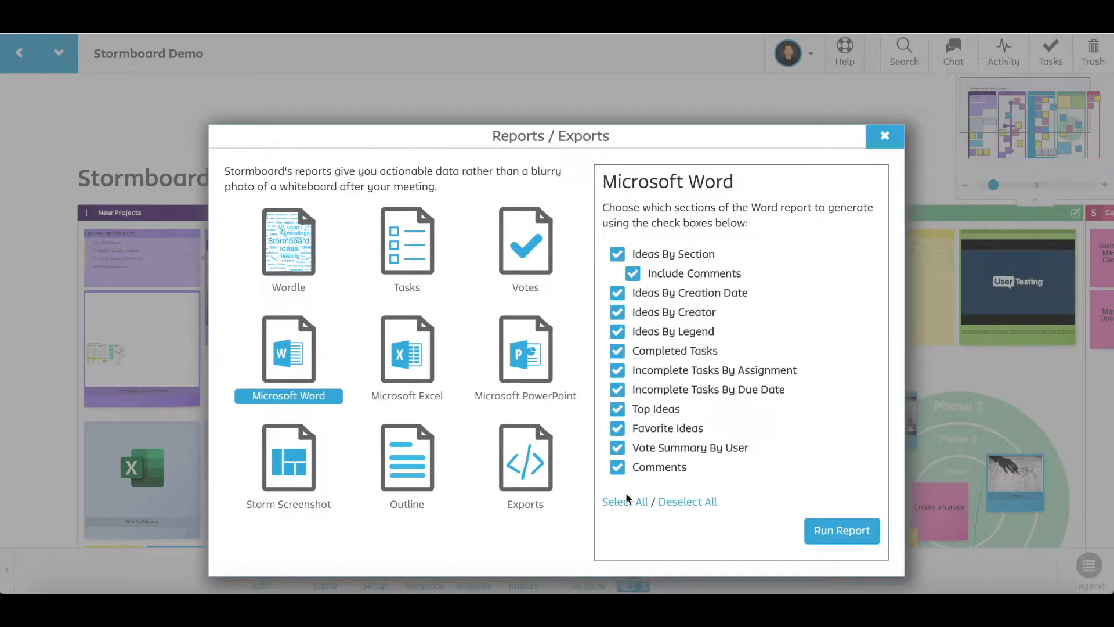
click(687, 501)
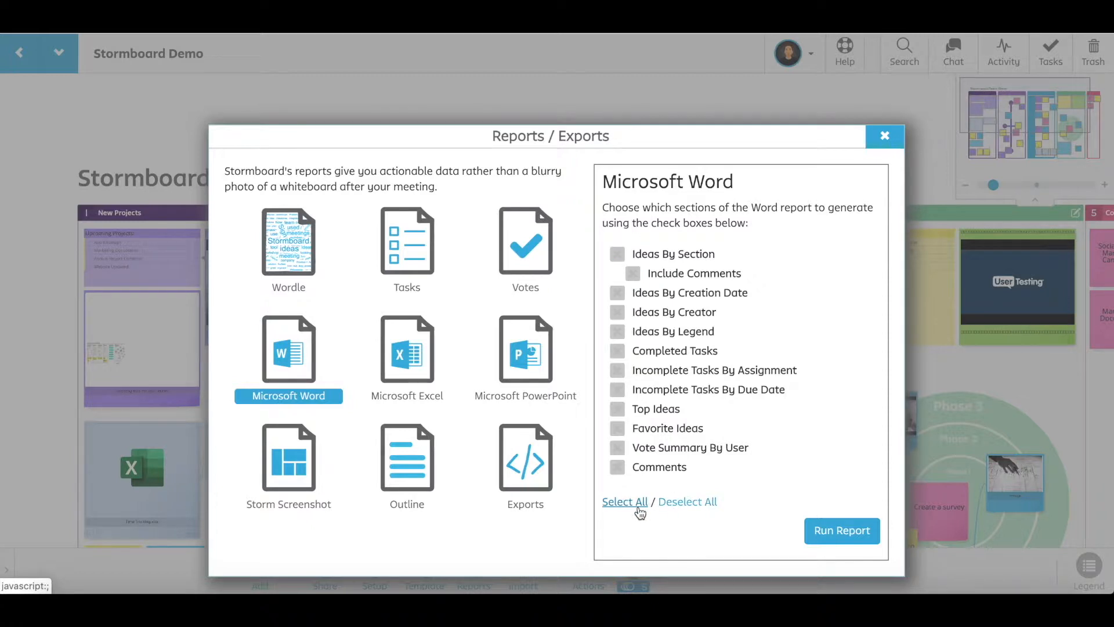
click(624, 501)
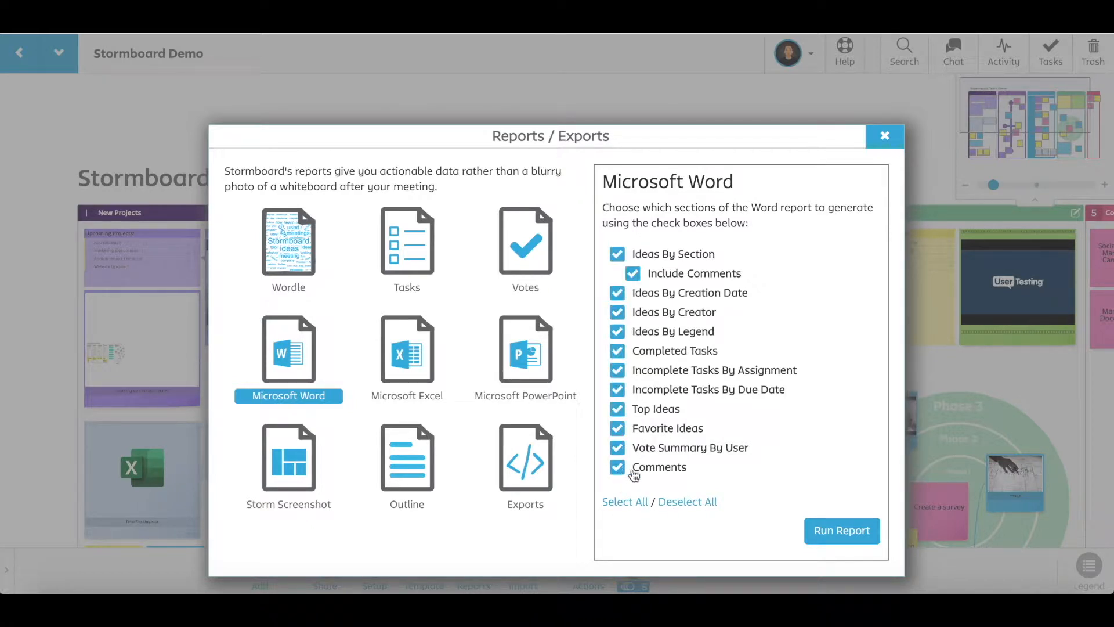
click(842, 530)
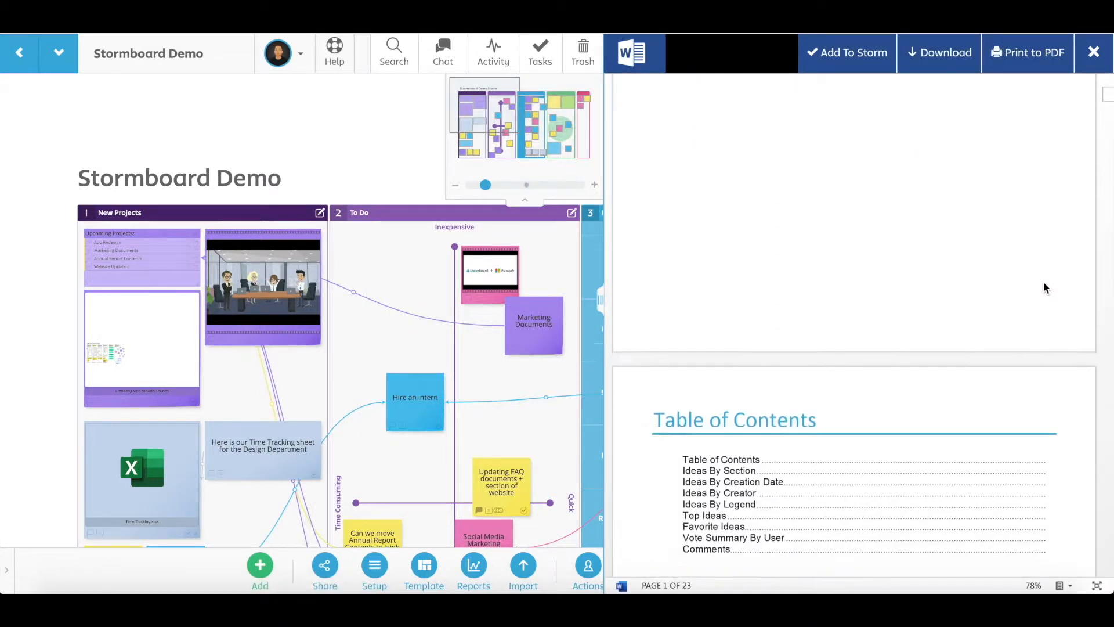
Scroll the Word report preview through its Ideas By Section pages and back to the cover
scroll(down, 3)
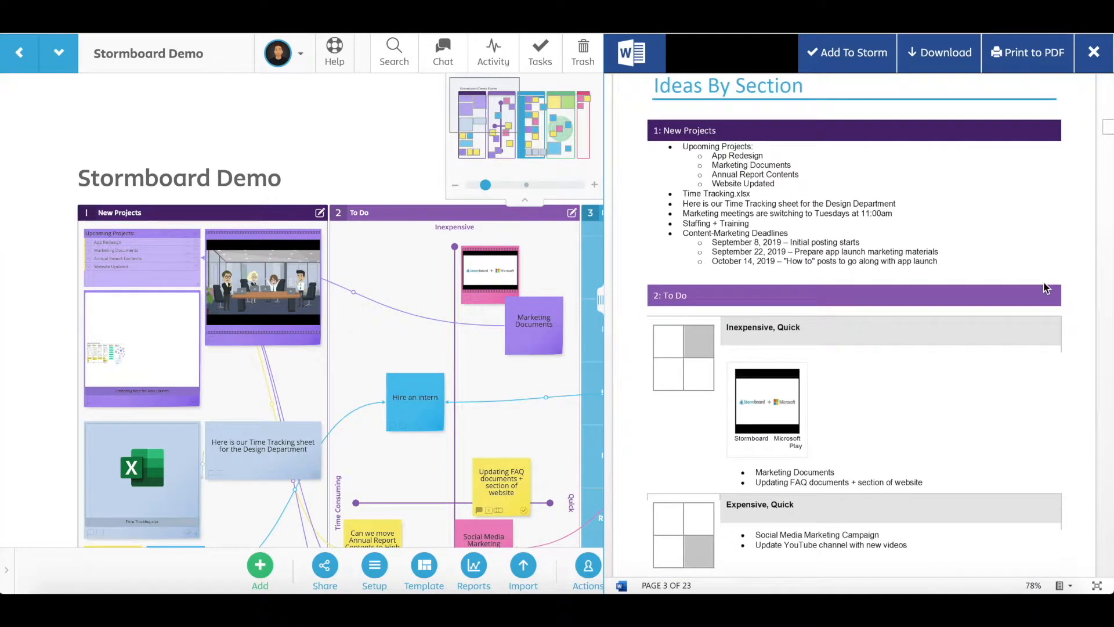
scroll(down, 3)
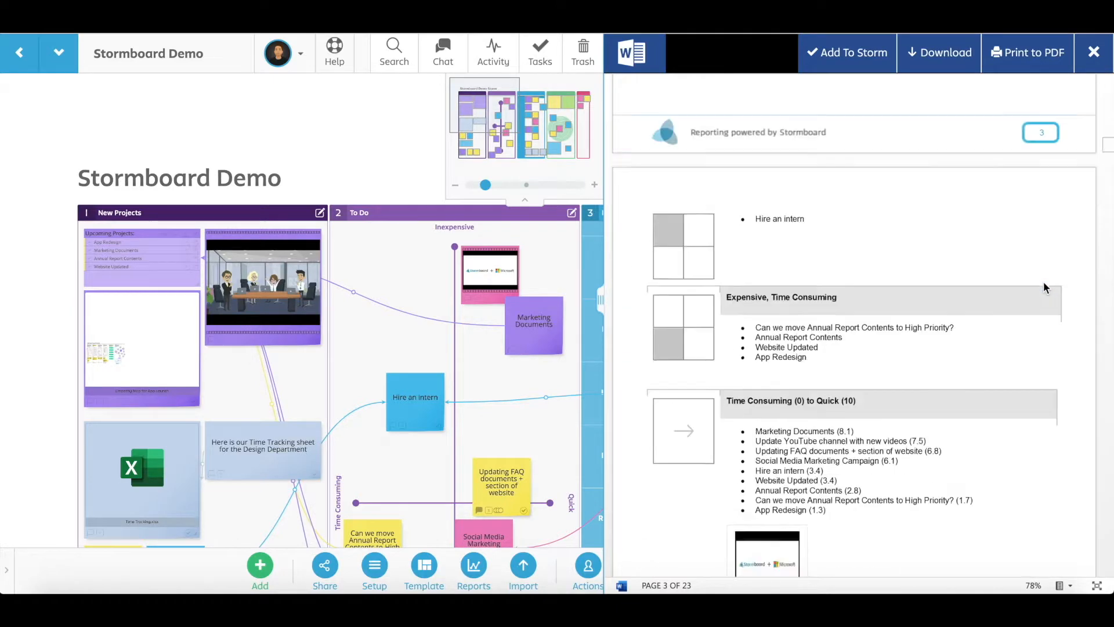
scroll(down, 3)
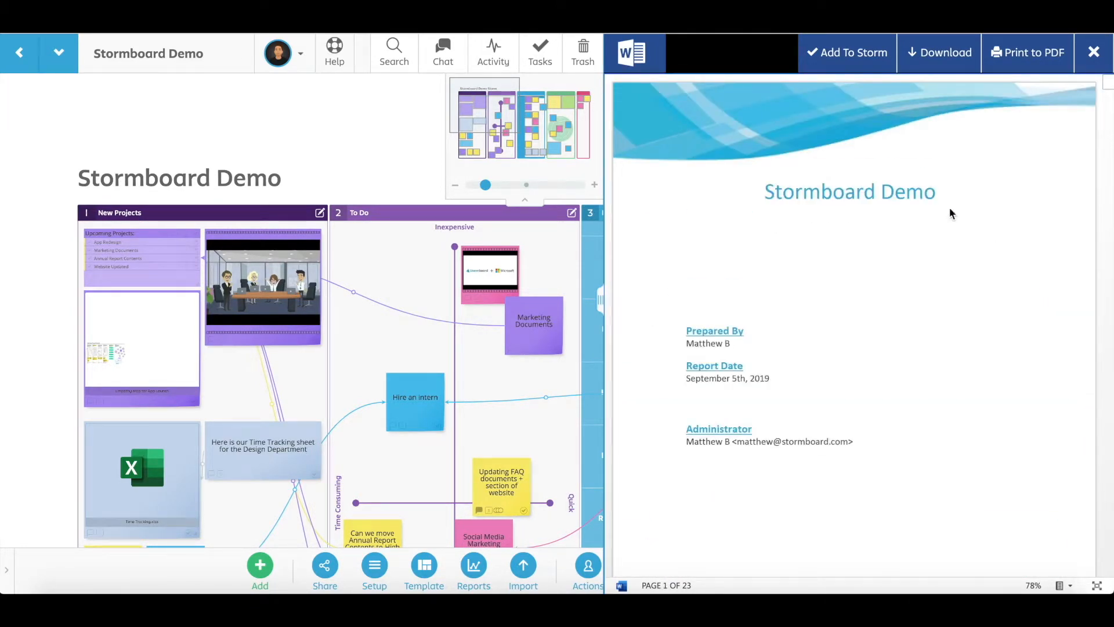
mouse_move(846, 52)
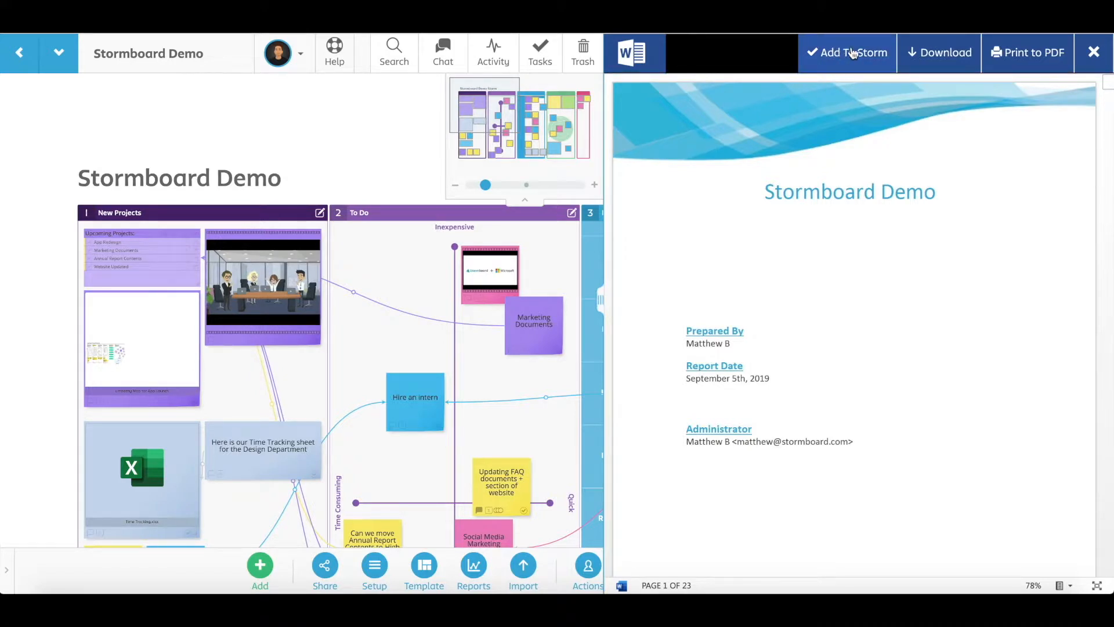
mouse_move(945, 52)
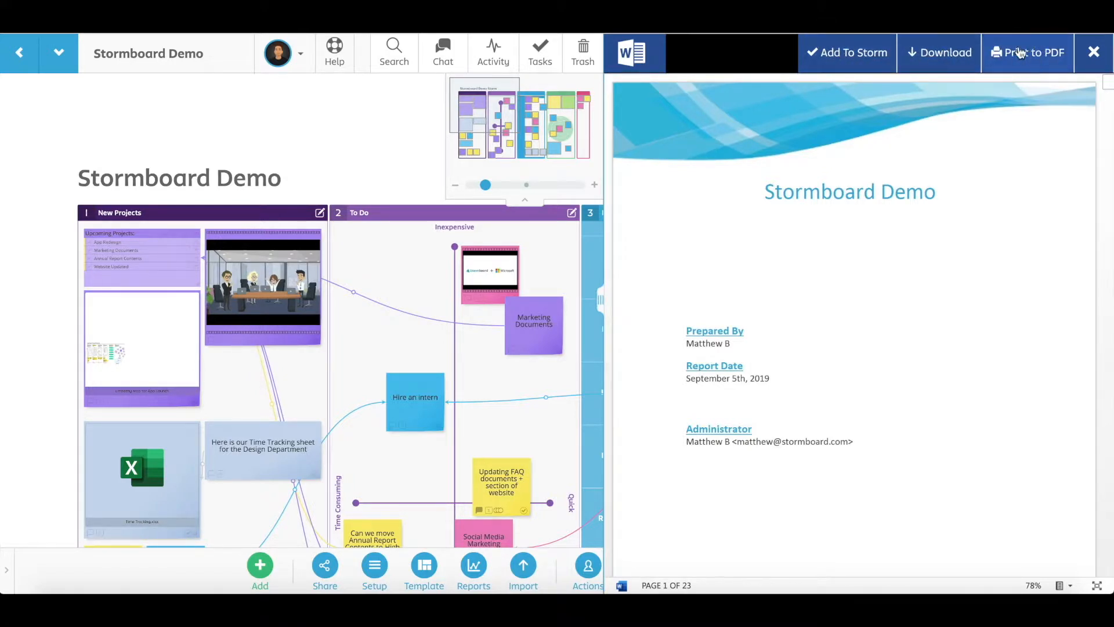
Add the Word report to the storm as a file card on the board, then return to Reports / Exports
click(846, 52)
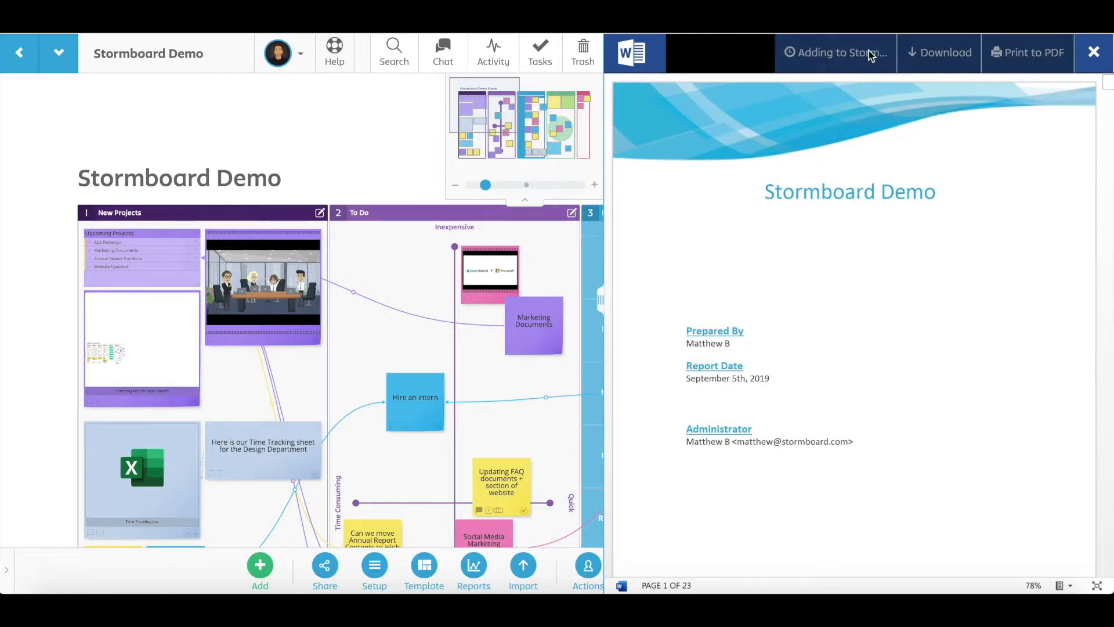
click(834, 53)
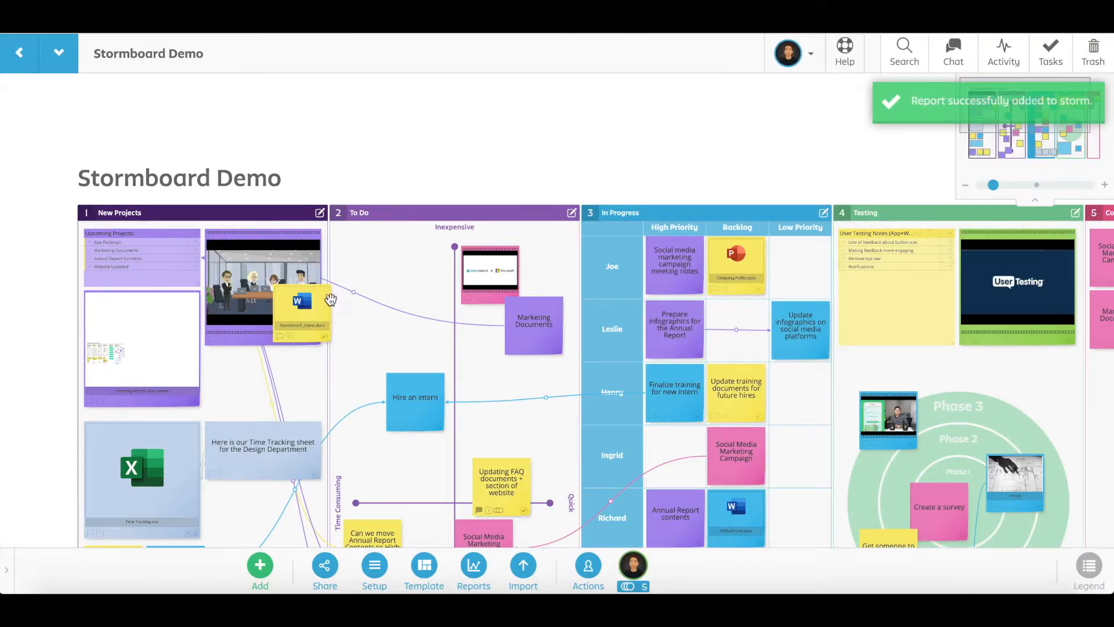
click(302, 302)
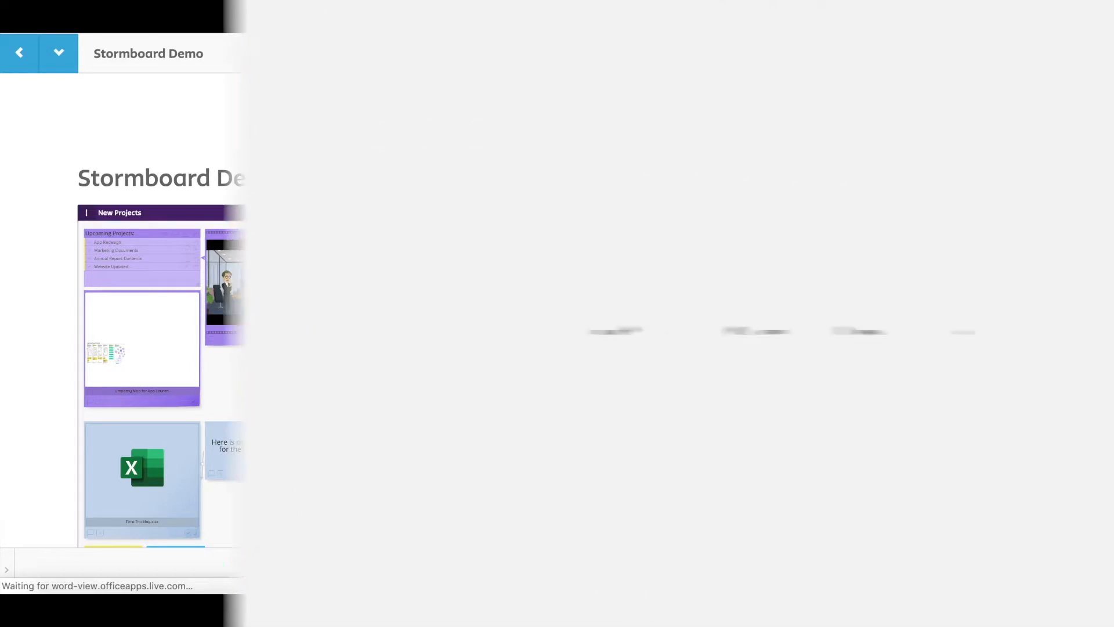
click(473, 569)
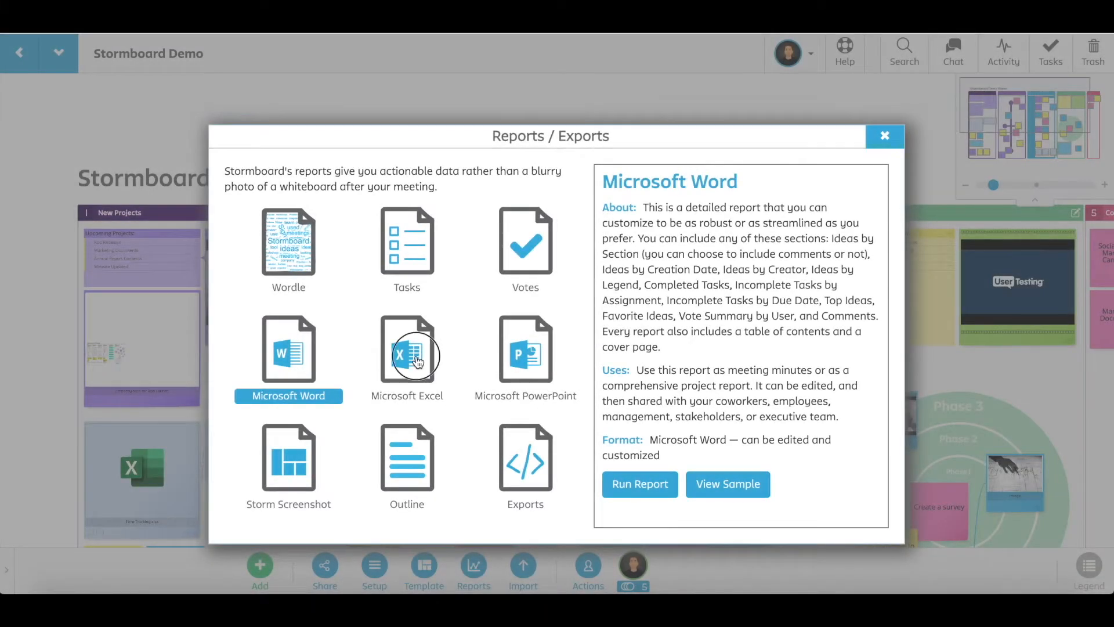
Run a Microsoft Excel report with all sections, statistics through votes, kept ticked
click(406, 352)
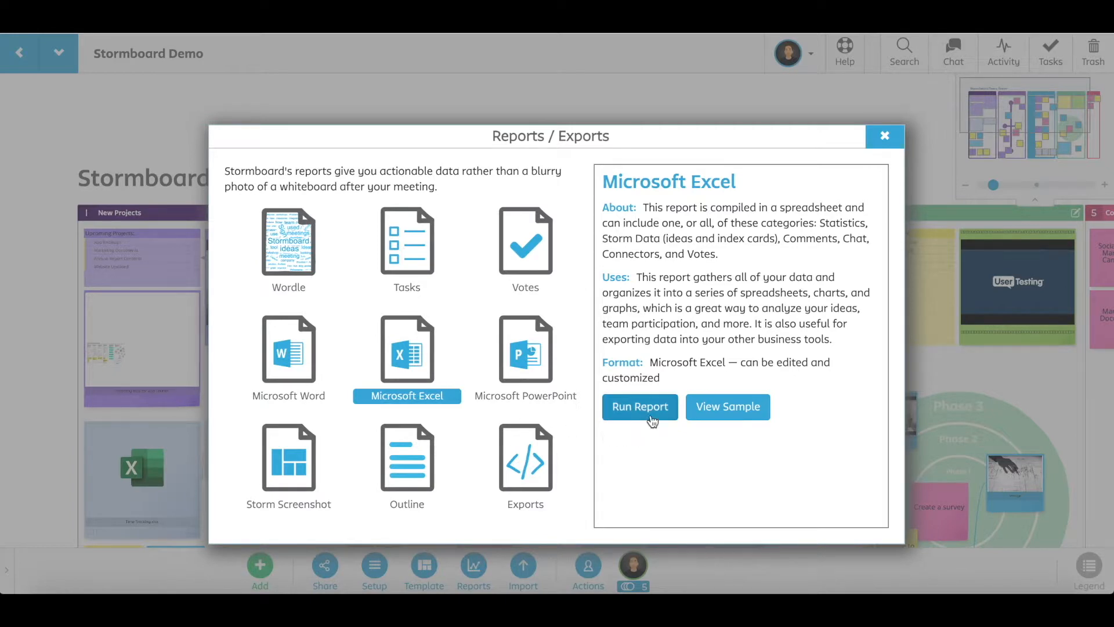
click(638, 407)
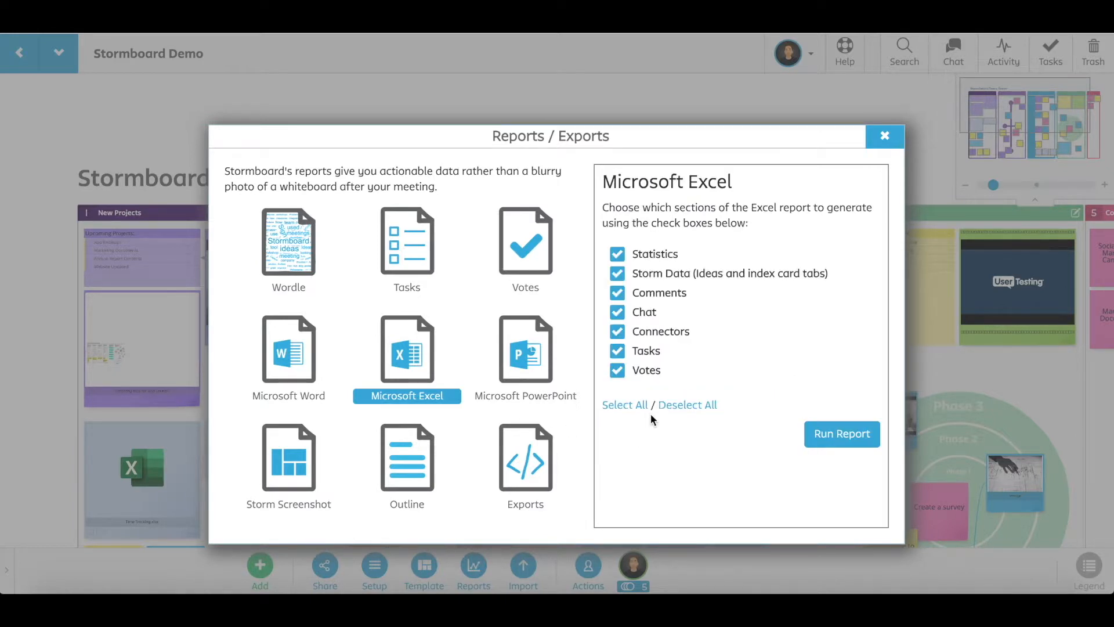
click(841, 433)
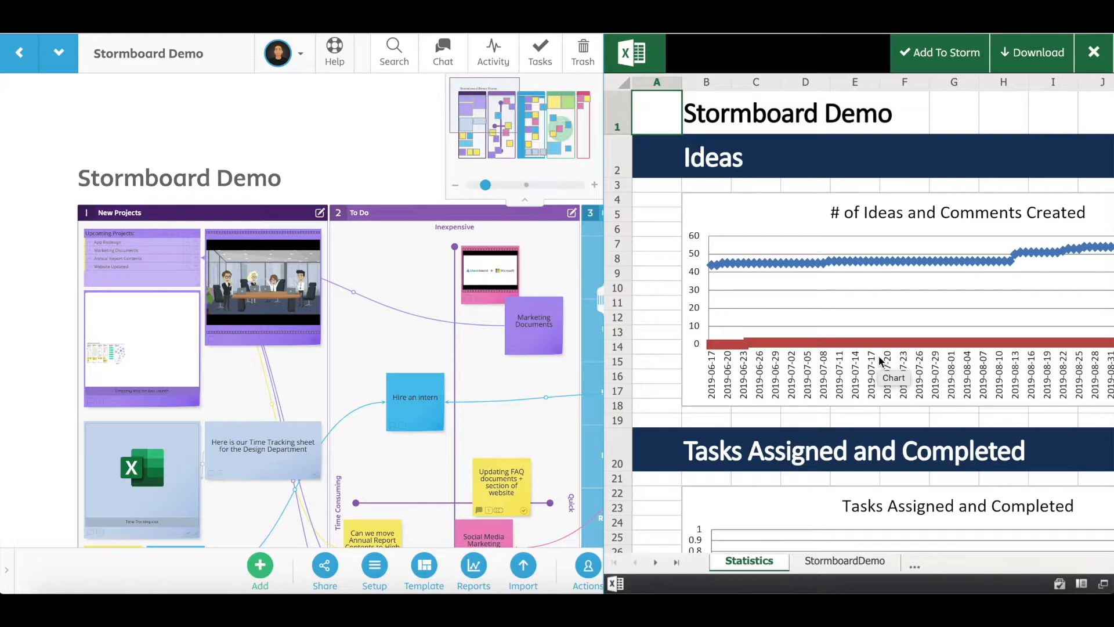
Browse the Excel Statistics sheet's ideas, tasks and user-session charts, then close the preview
scroll(right, 3)
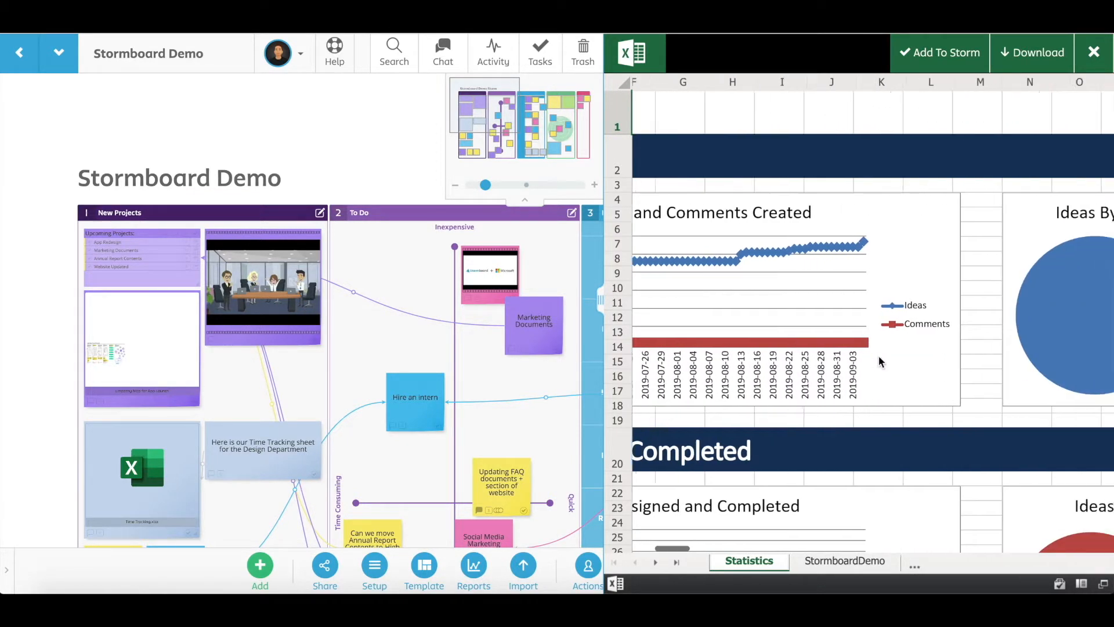
scroll(right, 3)
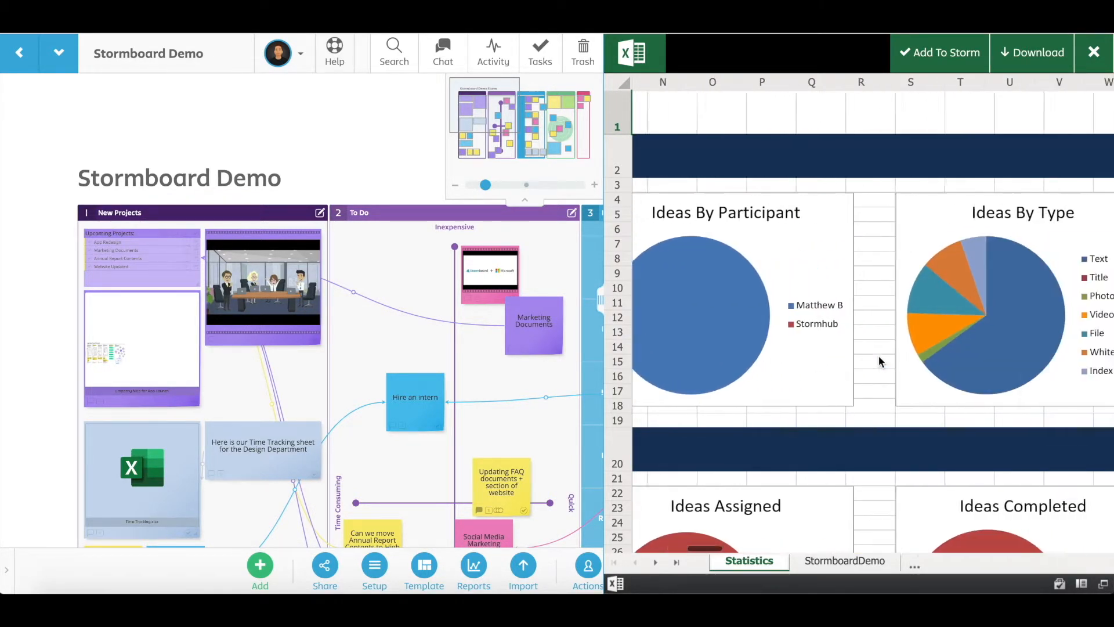
scroll(right, 3)
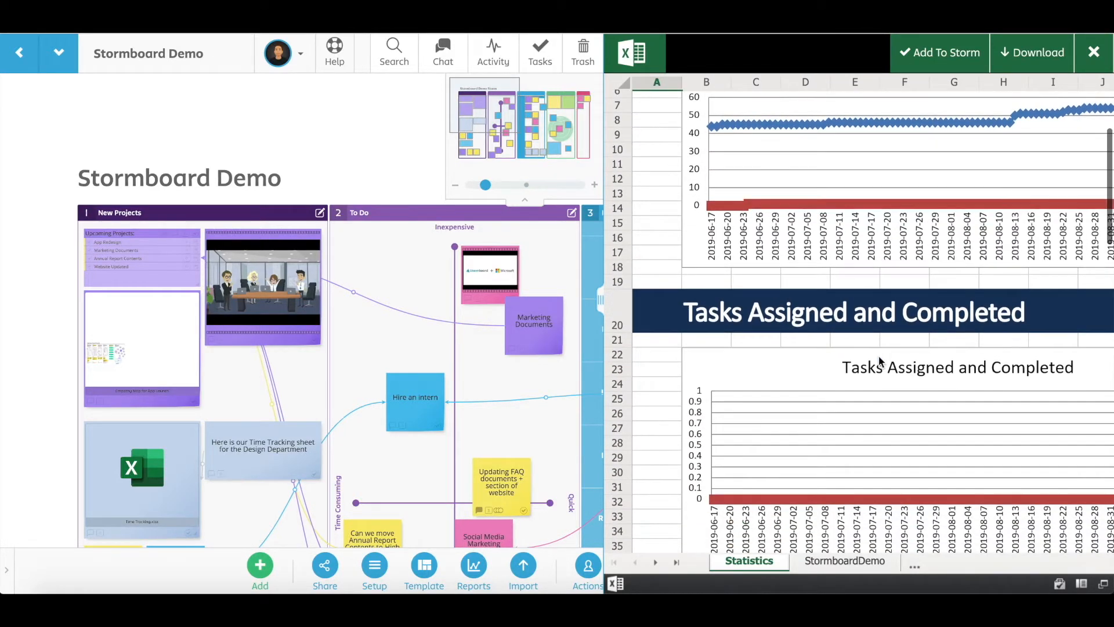
scroll(down, 3)
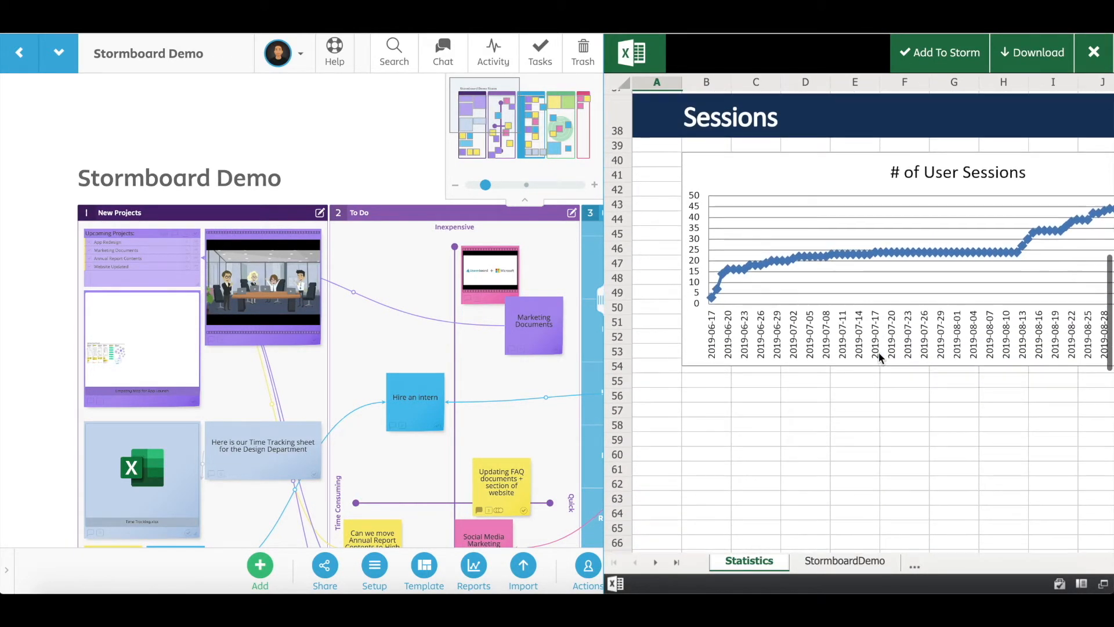
click(473, 565)
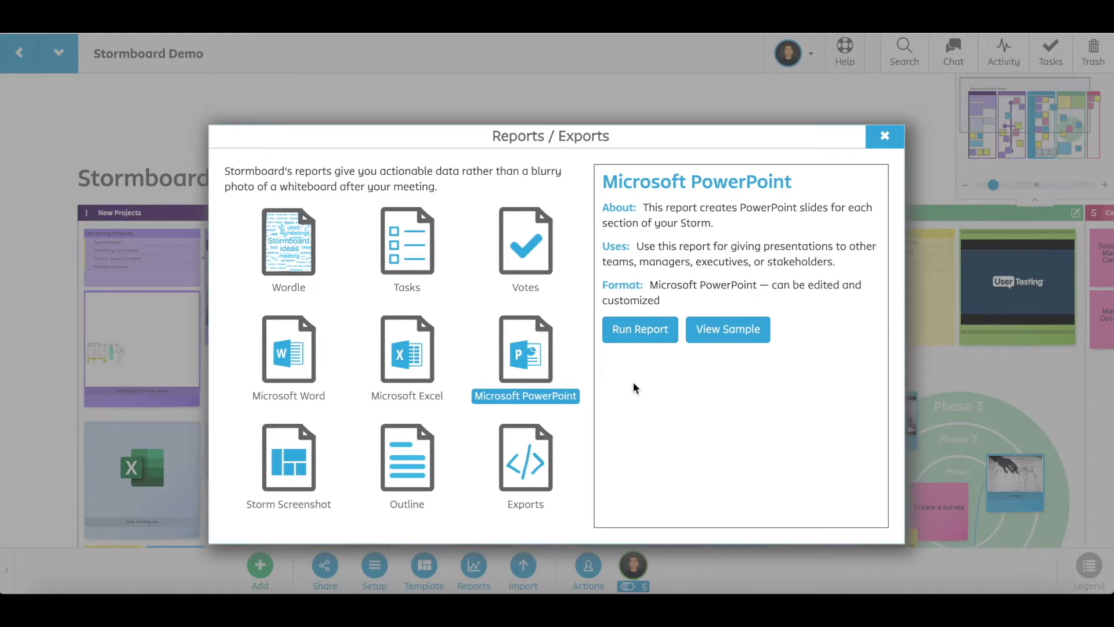
Run a Microsoft PowerPoint report and advance to its Storm Overview slide
click(638, 329)
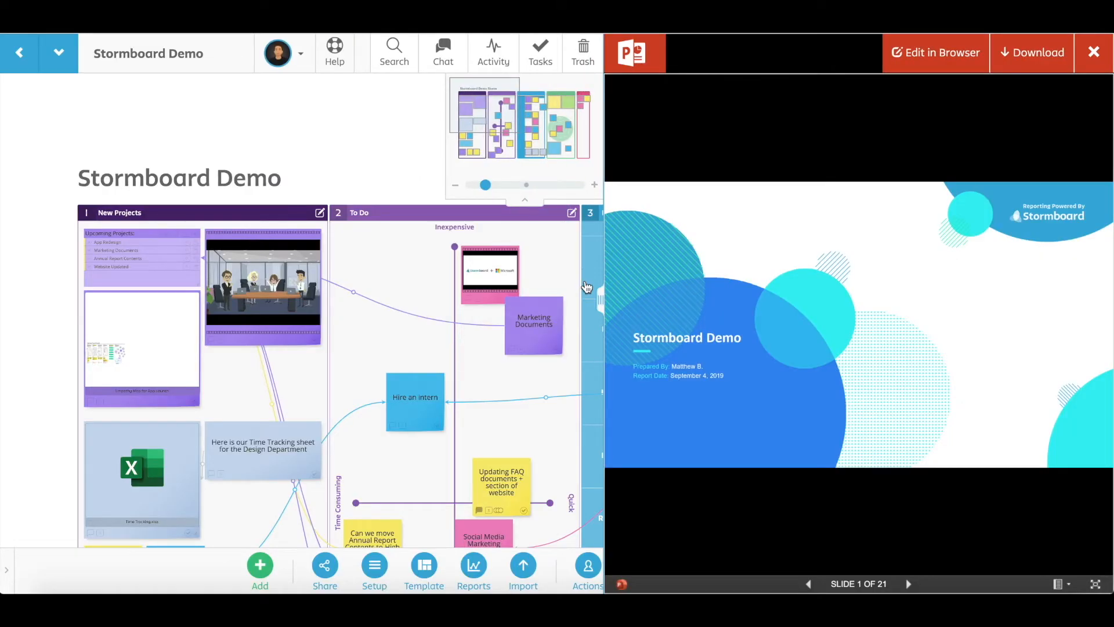
click(908, 584)
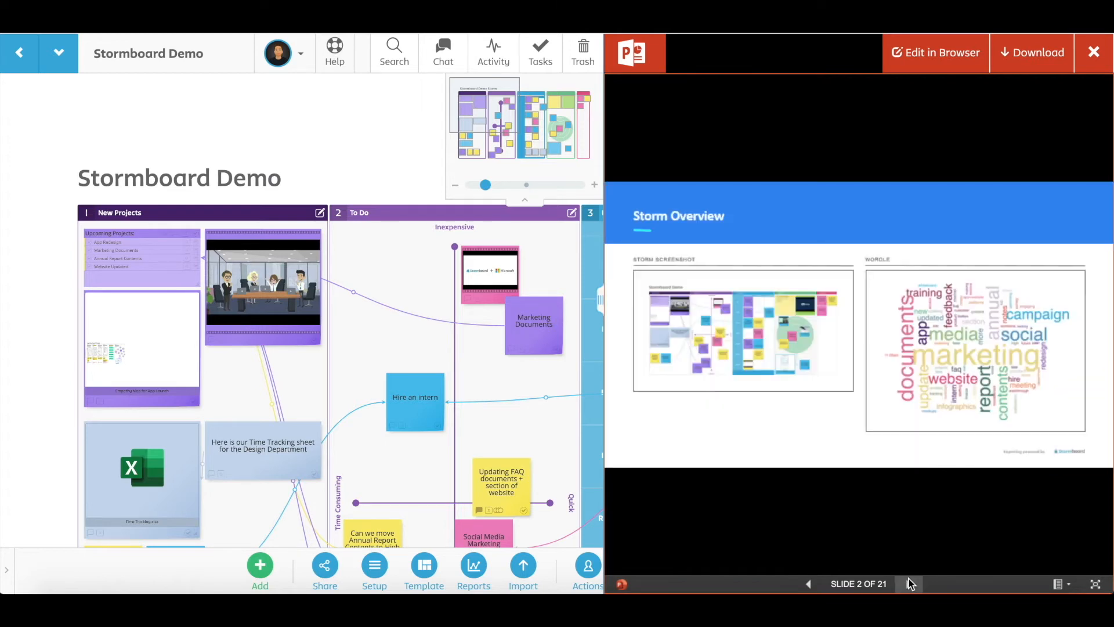